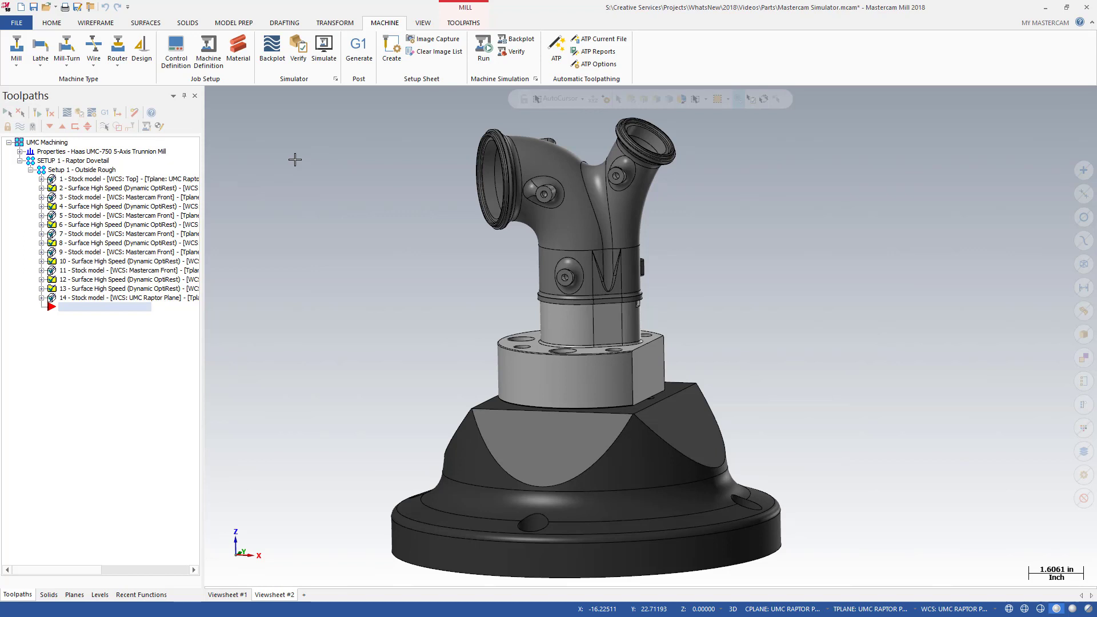
{"action": "mouse_move", "coordinate": [294, 159]}
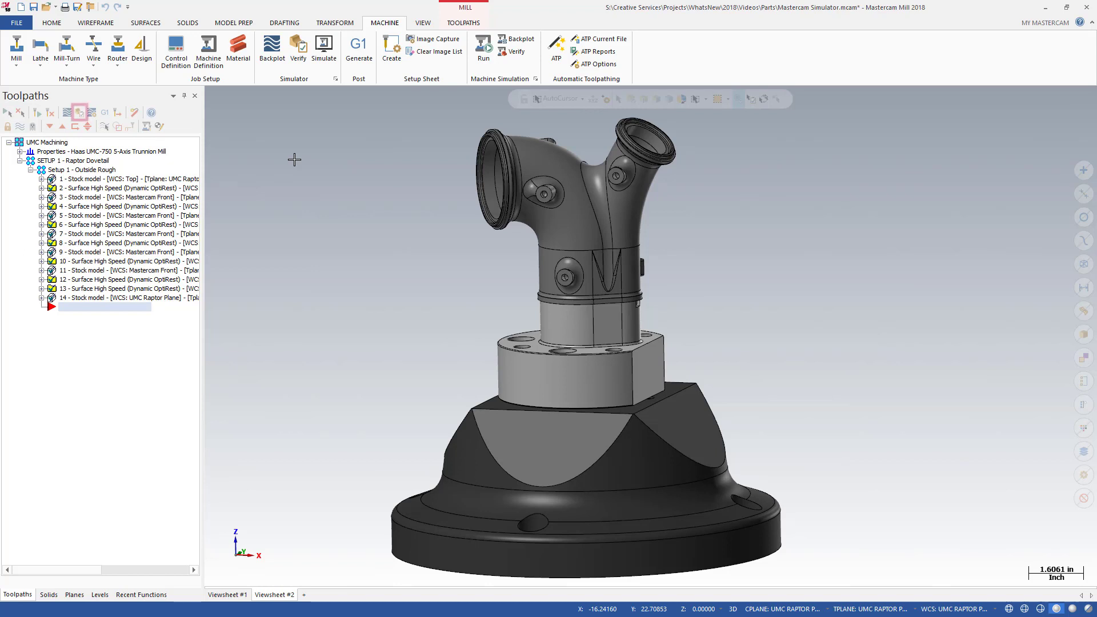
Send the toolpath operations to Mastercam Simulator and switch to full machine simulation mode
{"action": "left_click", "coordinate": [79, 112]}
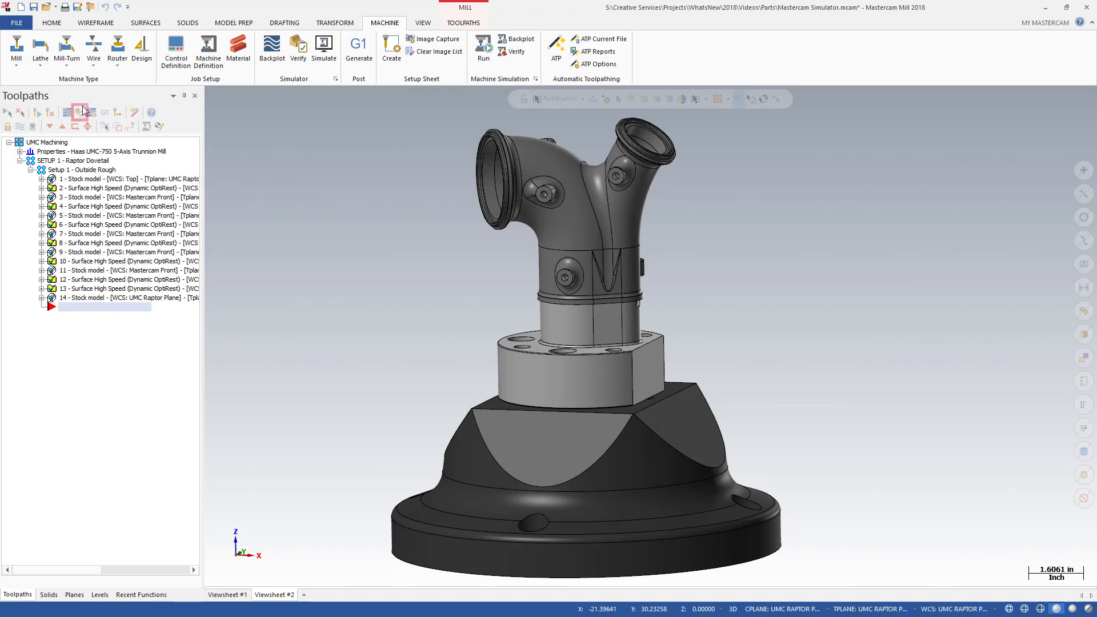
{"action": "left_click", "coordinate": [299, 51]}
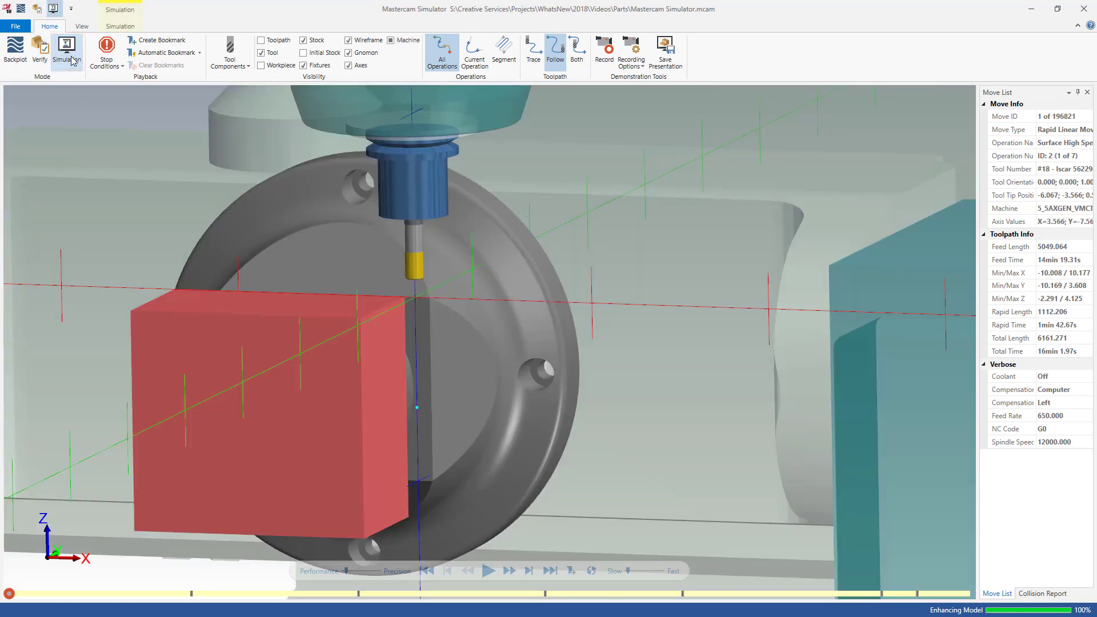
{"action": "mouse_move", "coordinate": [106, 112]}
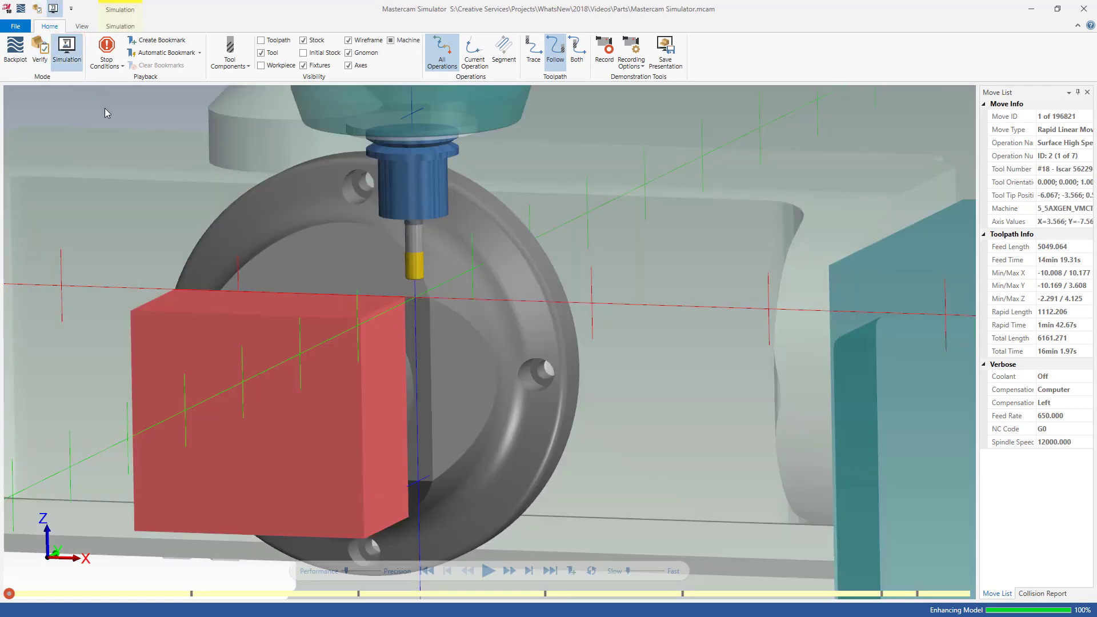
Play the machine simulation with Turbo Mode on until the tool cuts past move 670
{"action": "left_click", "coordinate": [489, 570]}
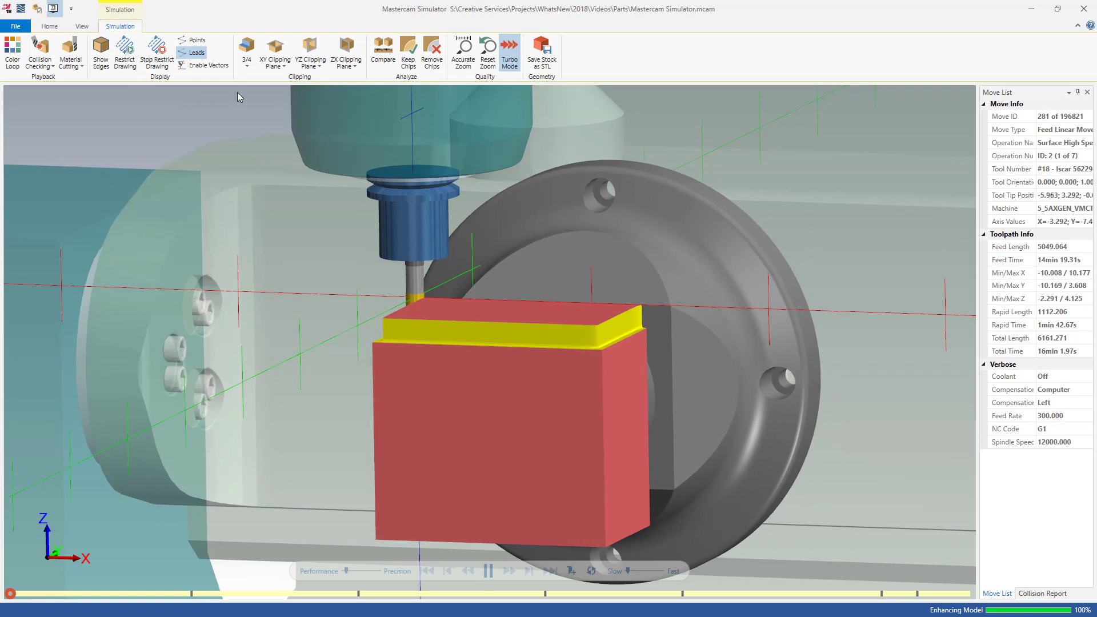
{"action": "left_click", "coordinate": [246, 62]}
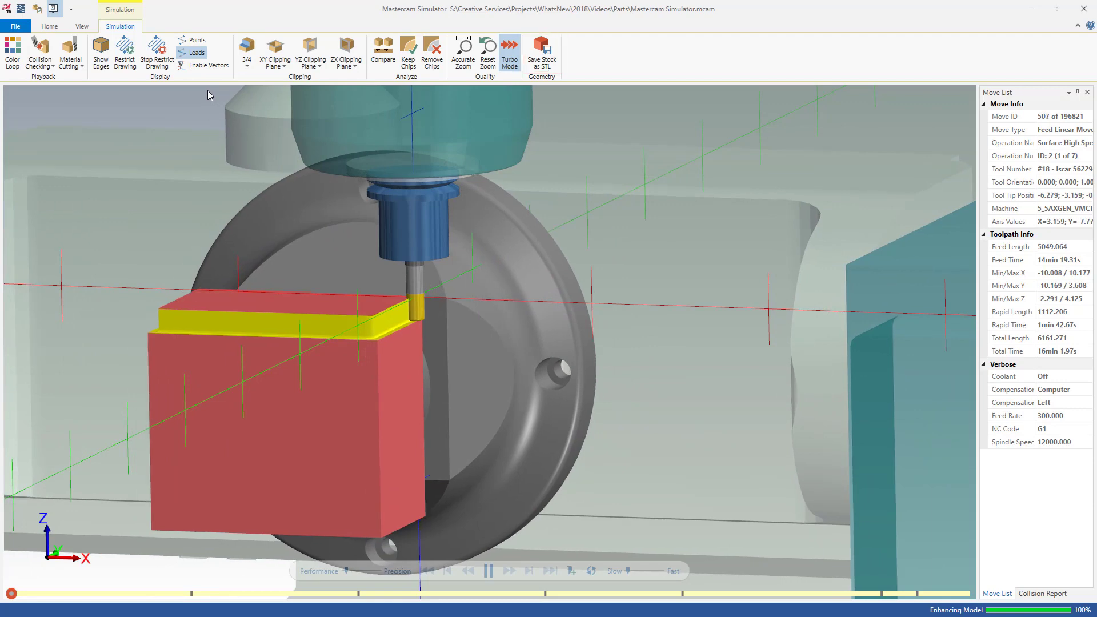
{"action": "left_click", "coordinate": [40, 53]}
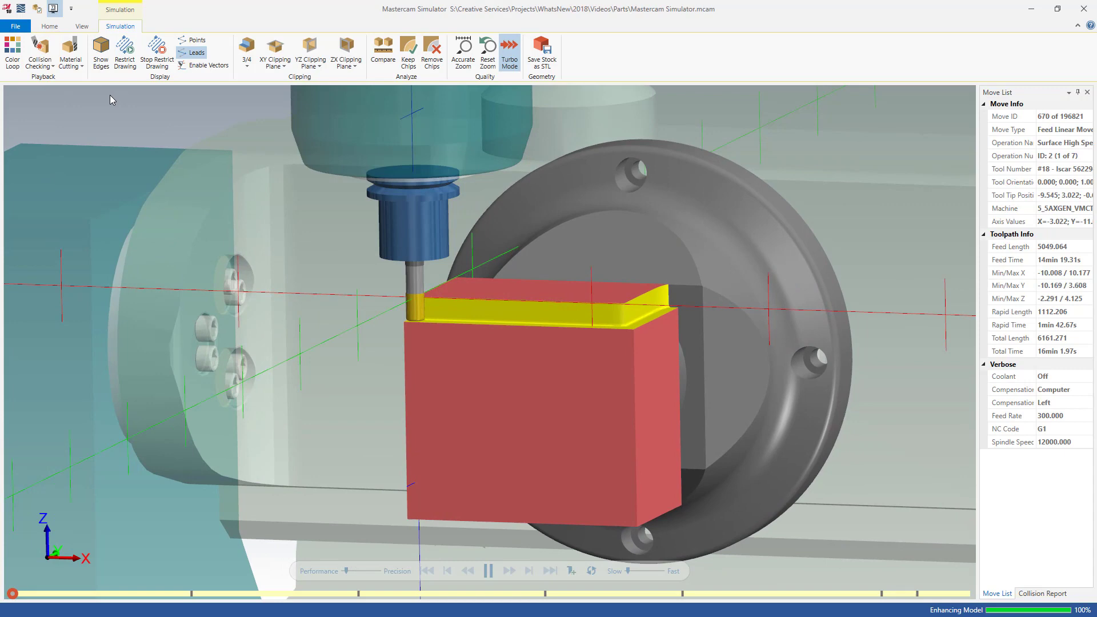
{"action": "left_click", "coordinate": [489, 571]}
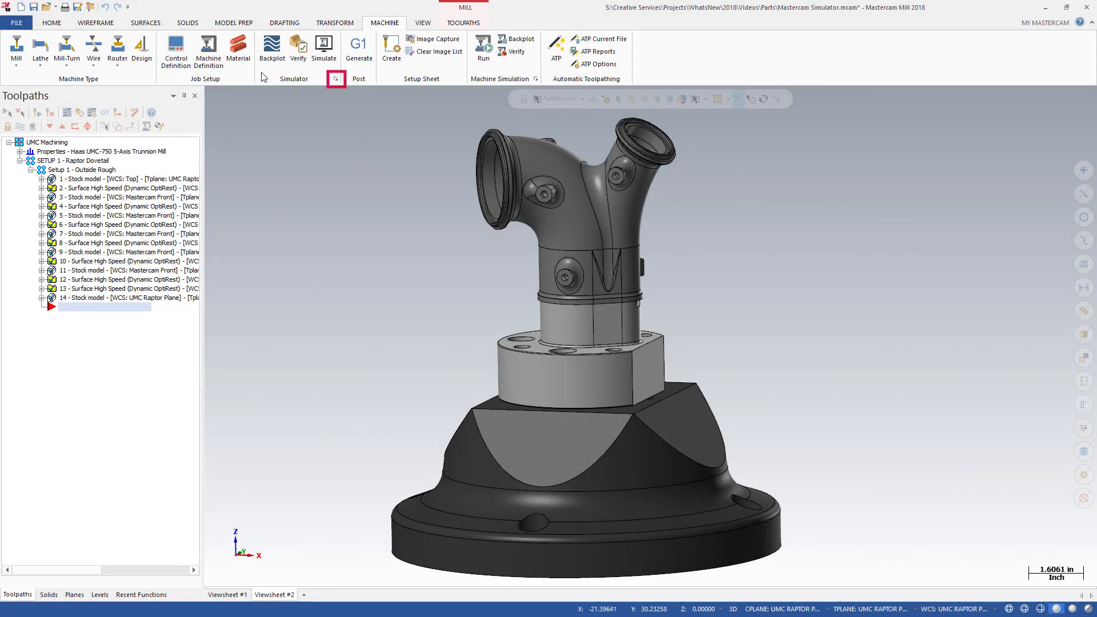
{"action": "left_click", "coordinate": [335, 78]}
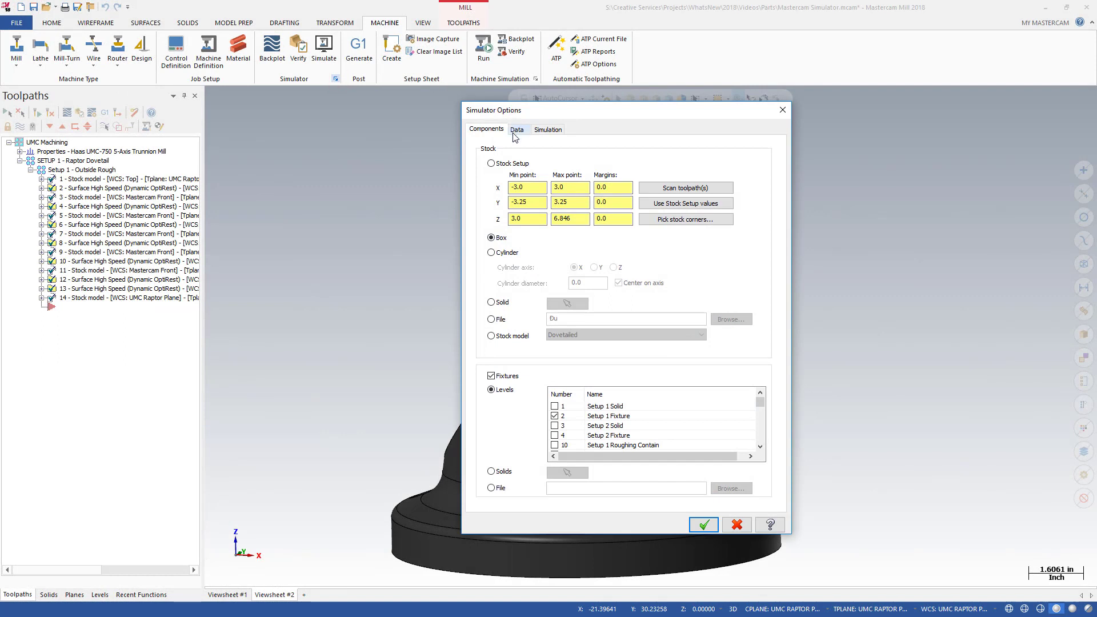
{"action": "left_click", "coordinate": [548, 128]}
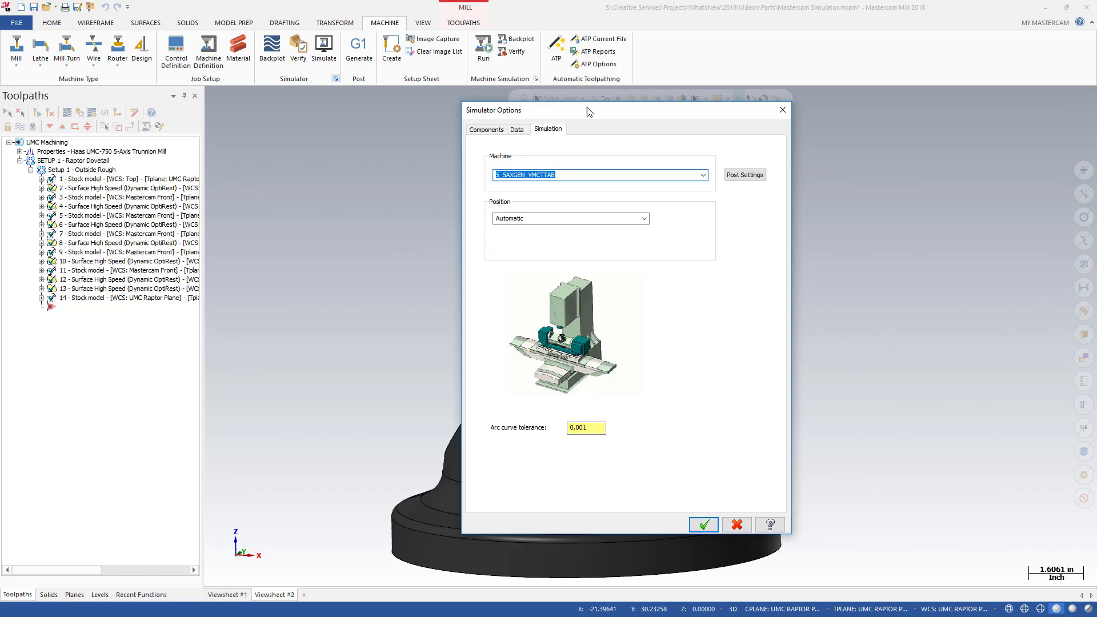
{"action": "left_click", "coordinate": [703, 525]}
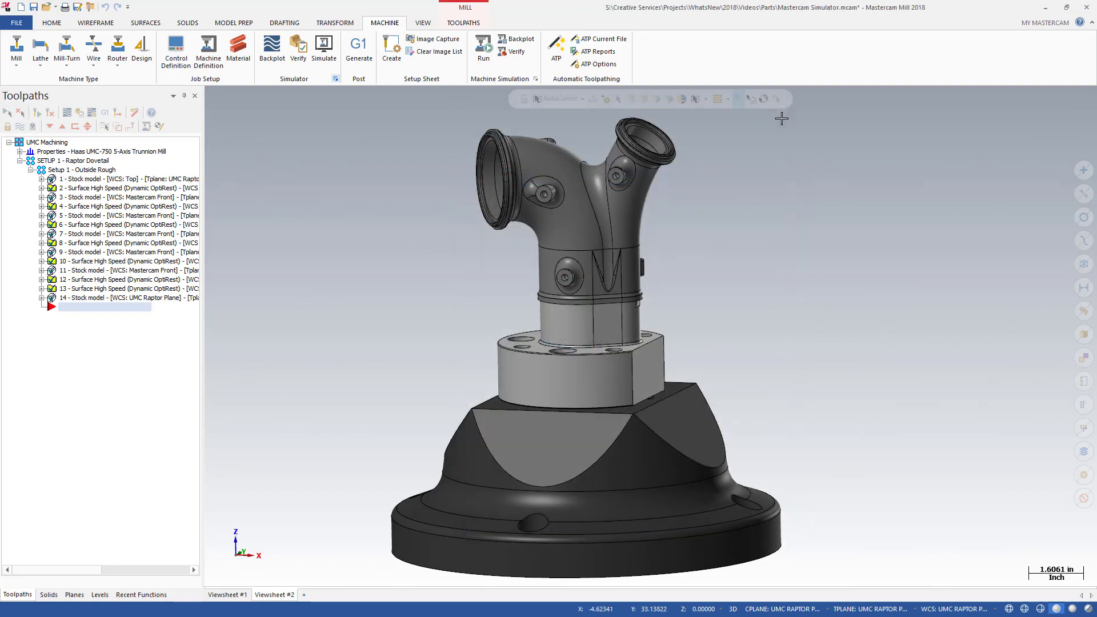
Resume playback in the Simulator until move 1812, then return to the Home tab
{"action": "left_click", "coordinate": [324, 49]}
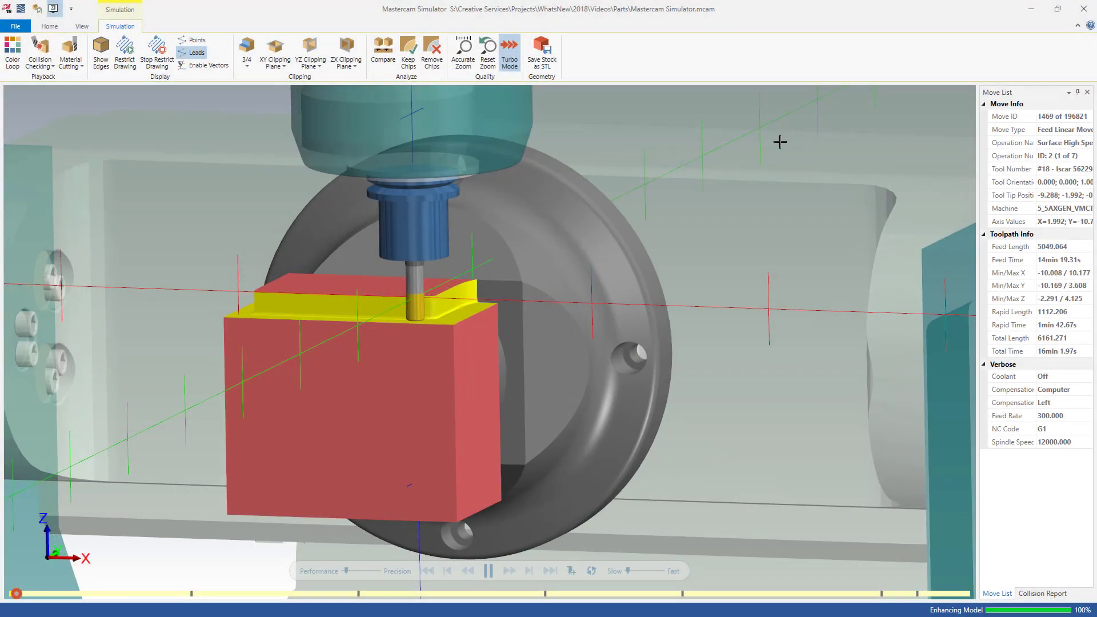
{"action": "left_click", "coordinate": [488, 570]}
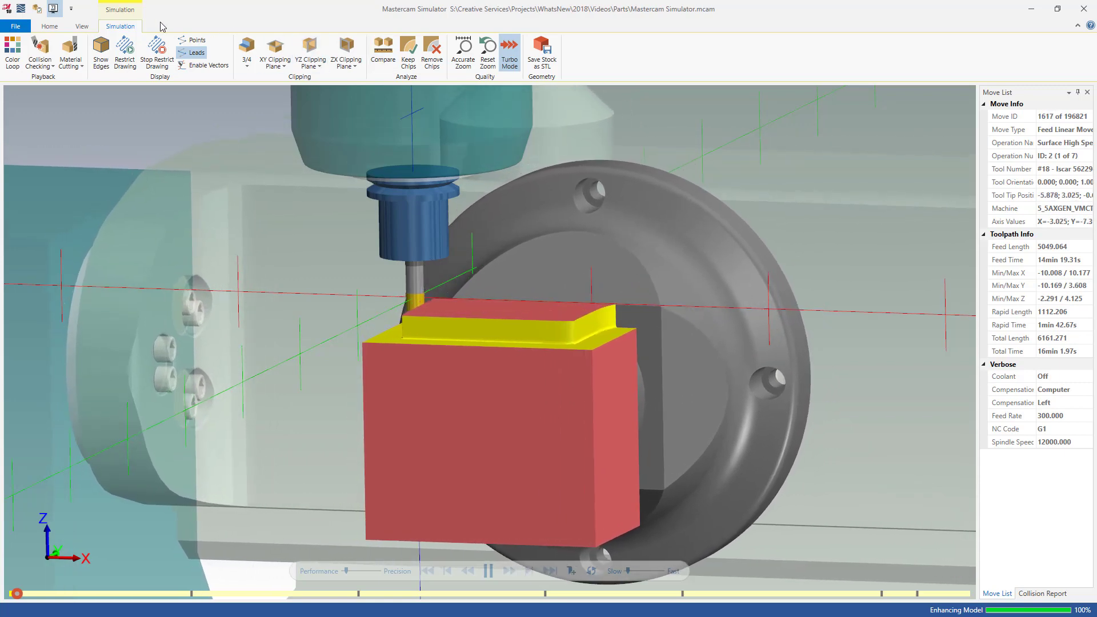
{"action": "left_click", "coordinate": [50, 26]}
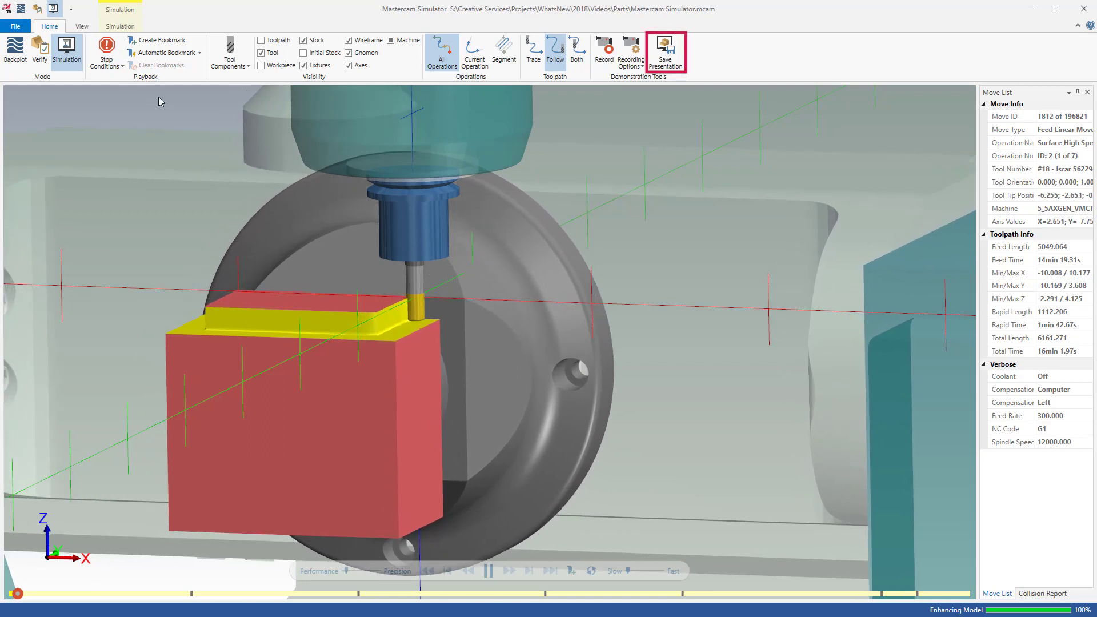
{"action": "left_click", "coordinate": [489, 571]}
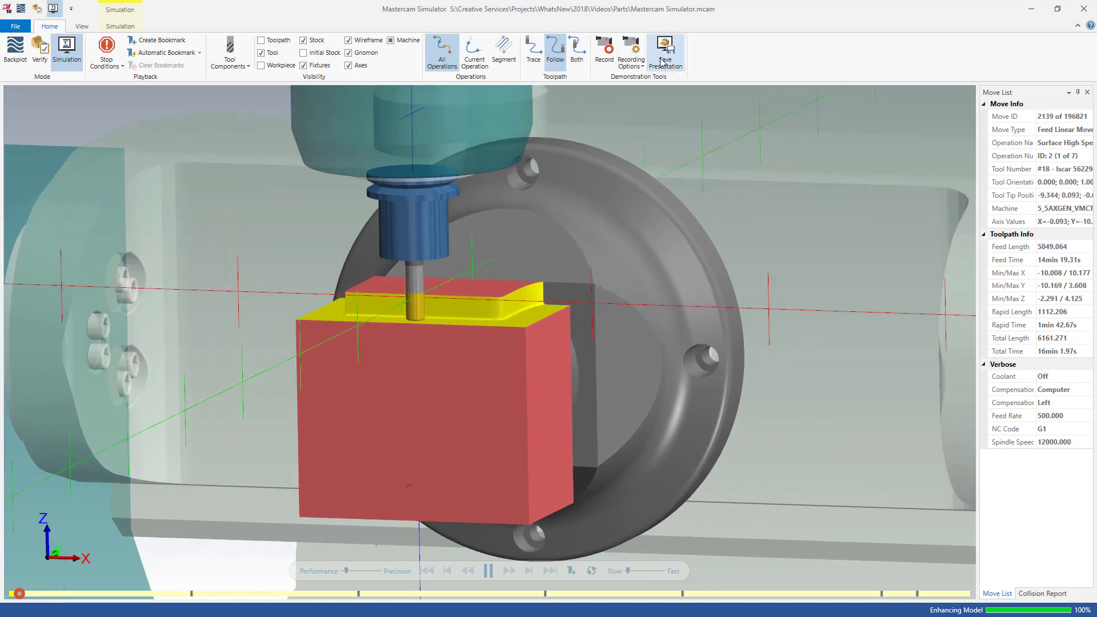
{"action": "left_click", "coordinate": [664, 52]}
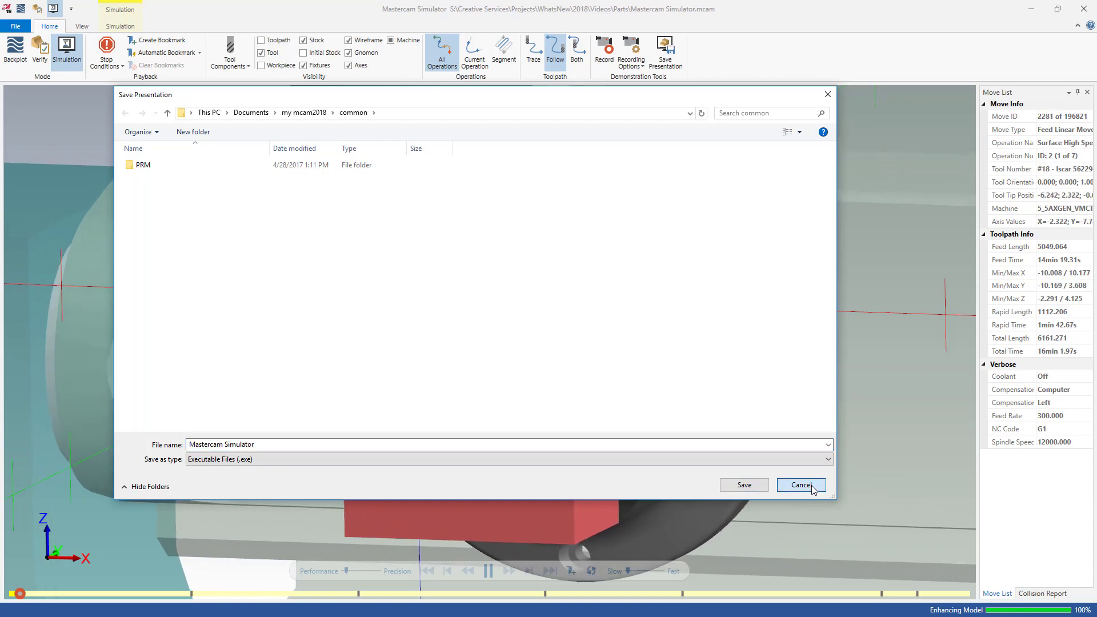
{"action": "left_click", "coordinate": [801, 486]}
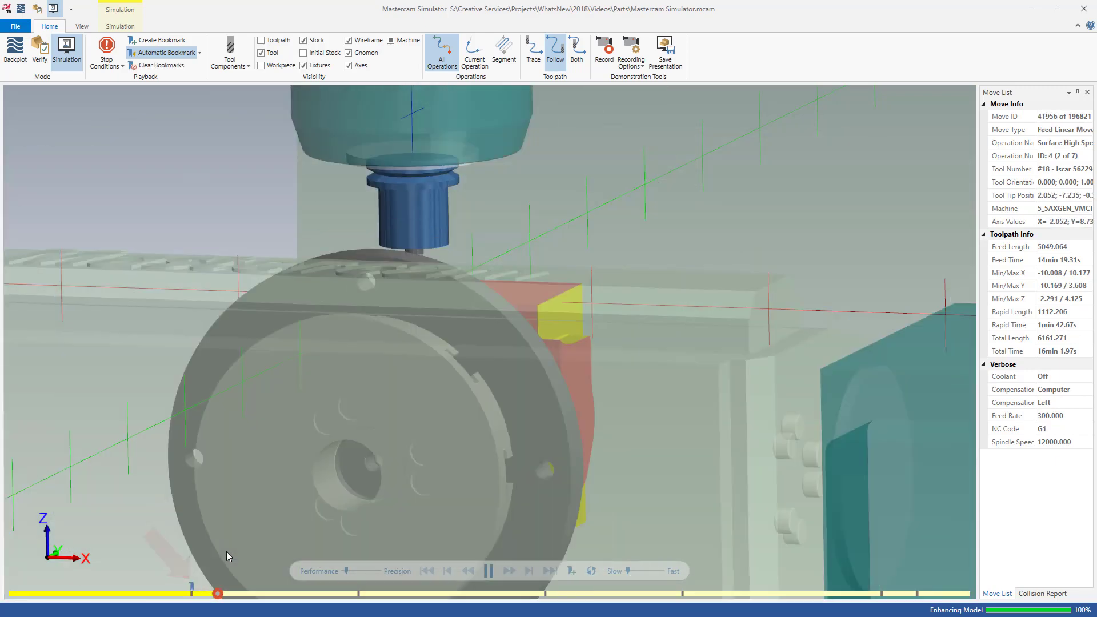
Pause playback during operation 4 and jump back to the bookmark near move 37,356
{"action": "left_click", "coordinate": [572, 570]}
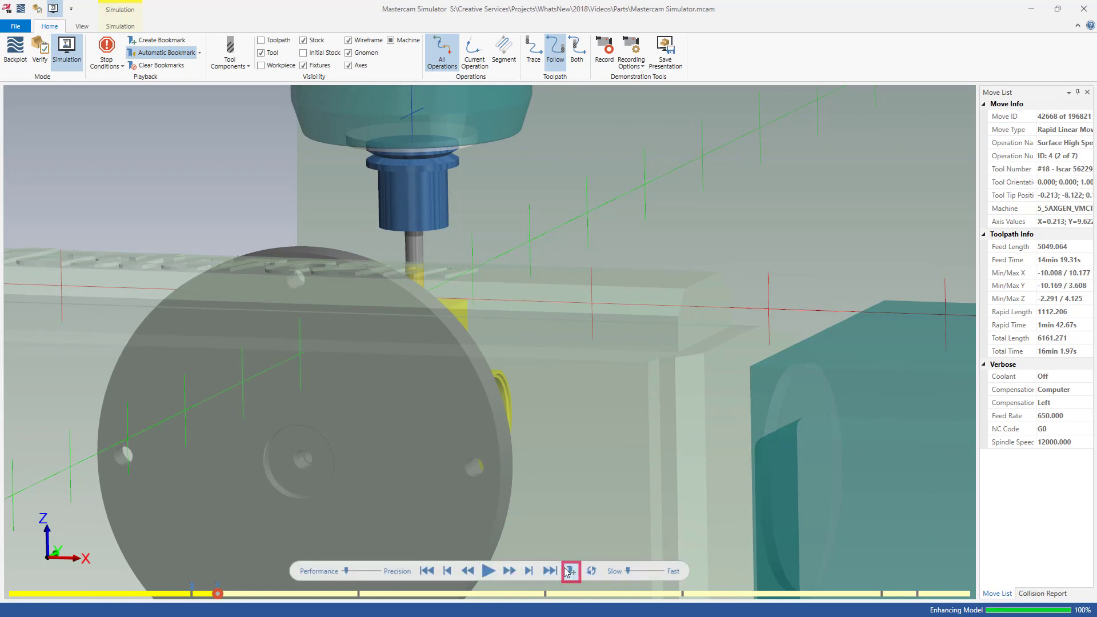
{"action": "left_click", "coordinate": [571, 571]}
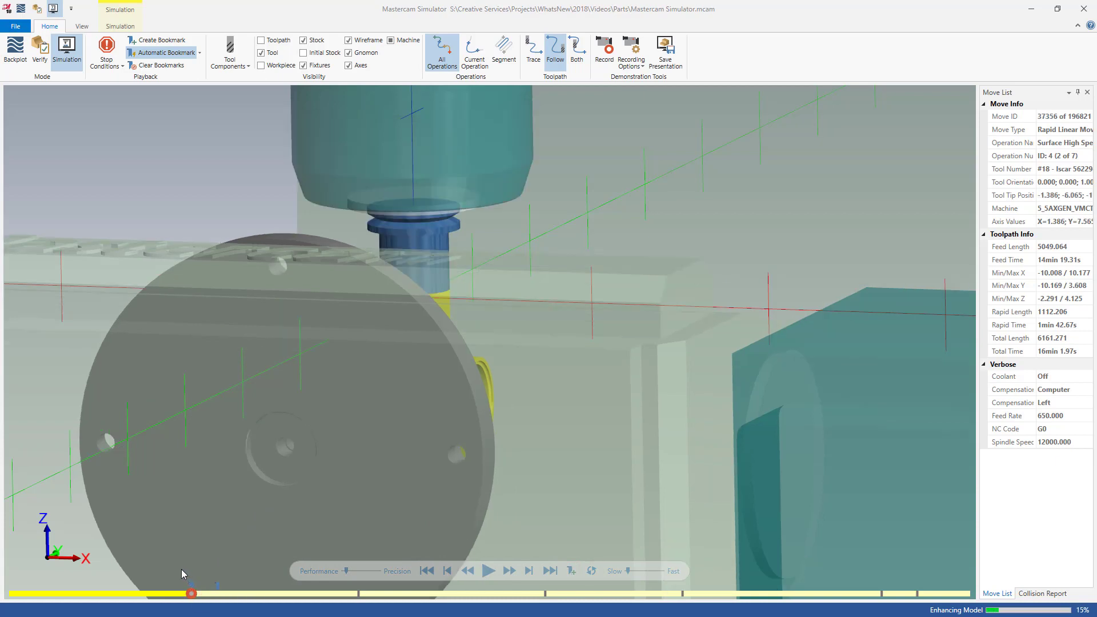
{"action": "mouse_move", "coordinate": [173, 551]}
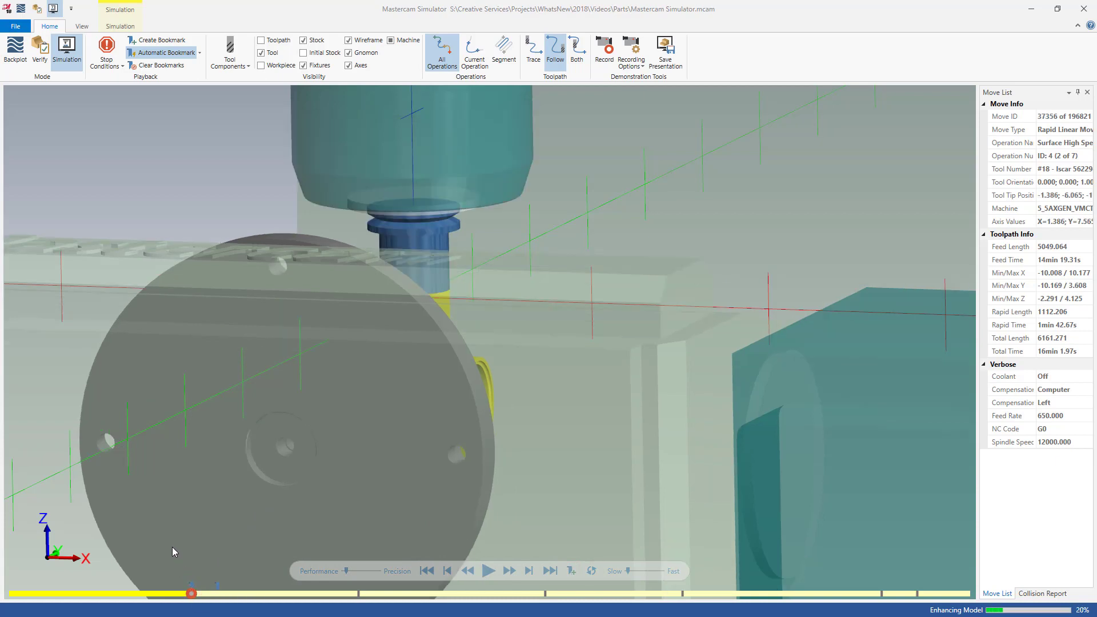